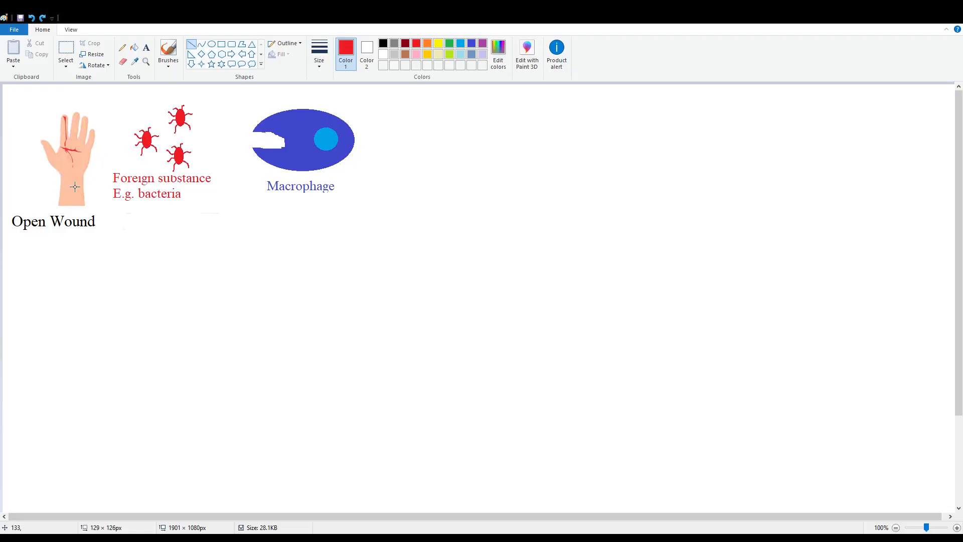
mouse_move(80, 167)
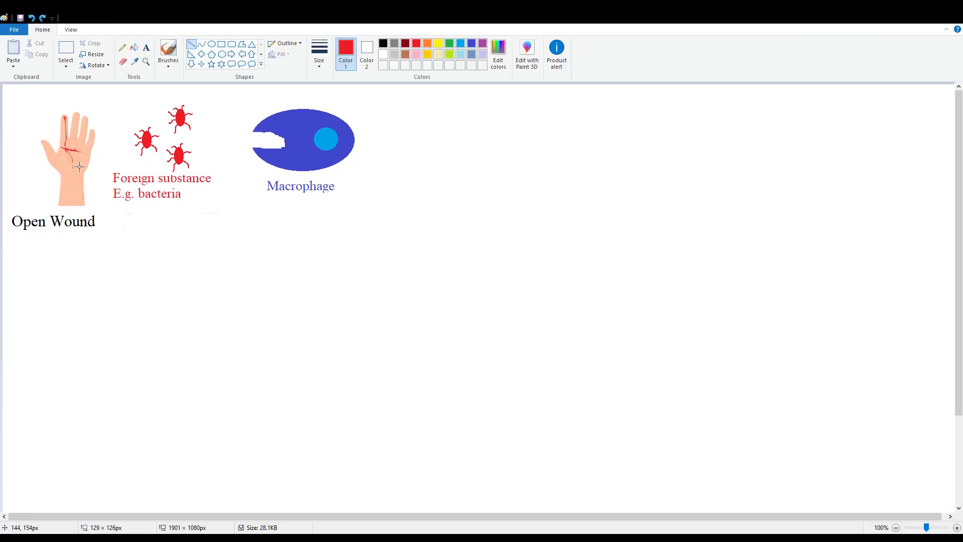
mouse_move(209, 196)
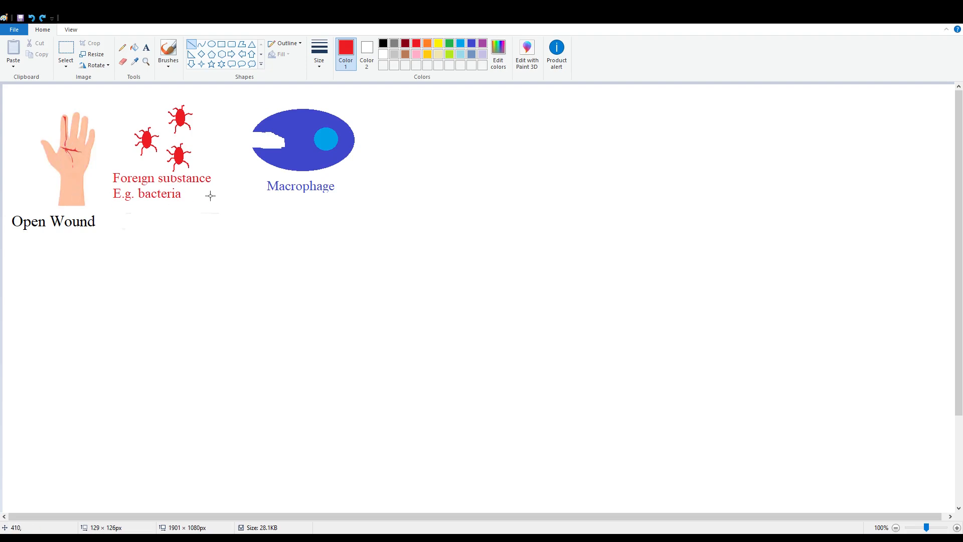
mouse_move(209, 160)
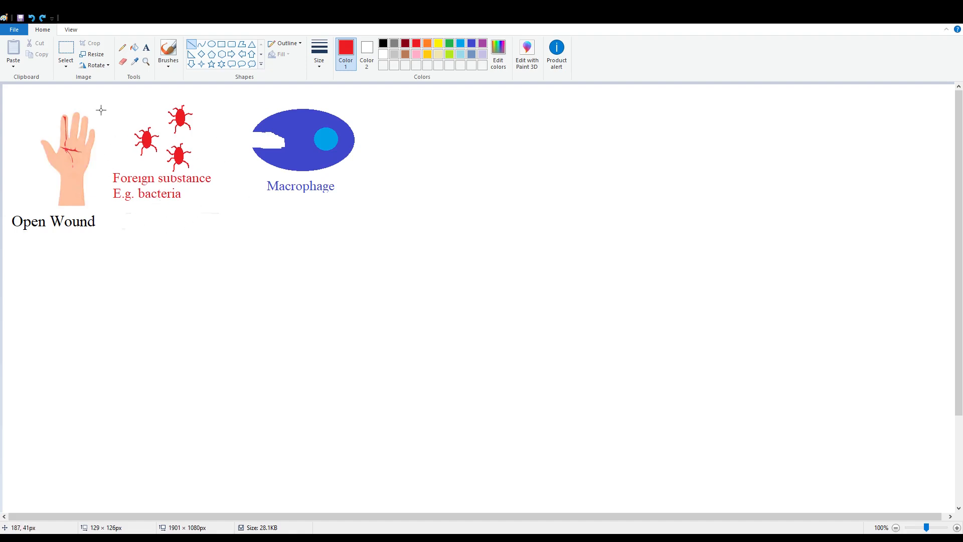
mouse_move(382, 198)
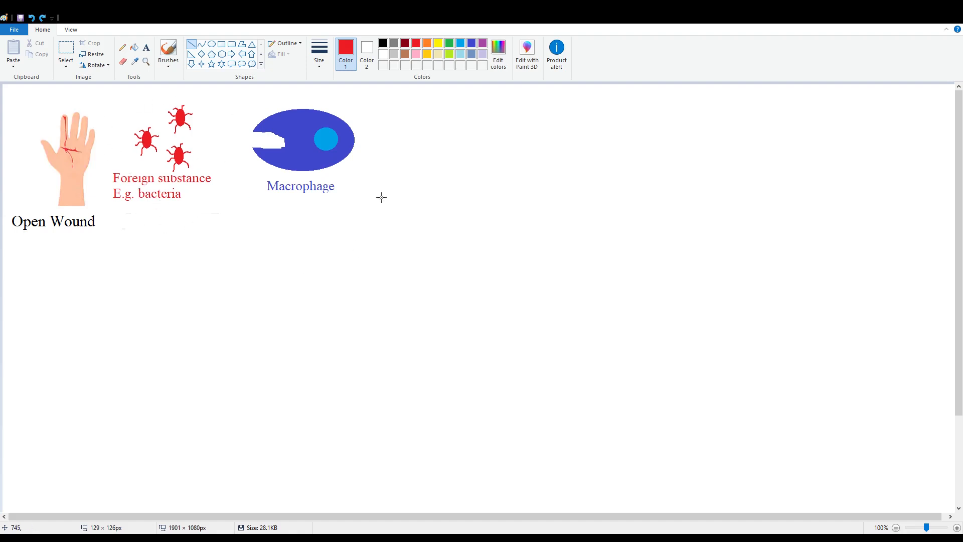
mouse_move(335, 224)
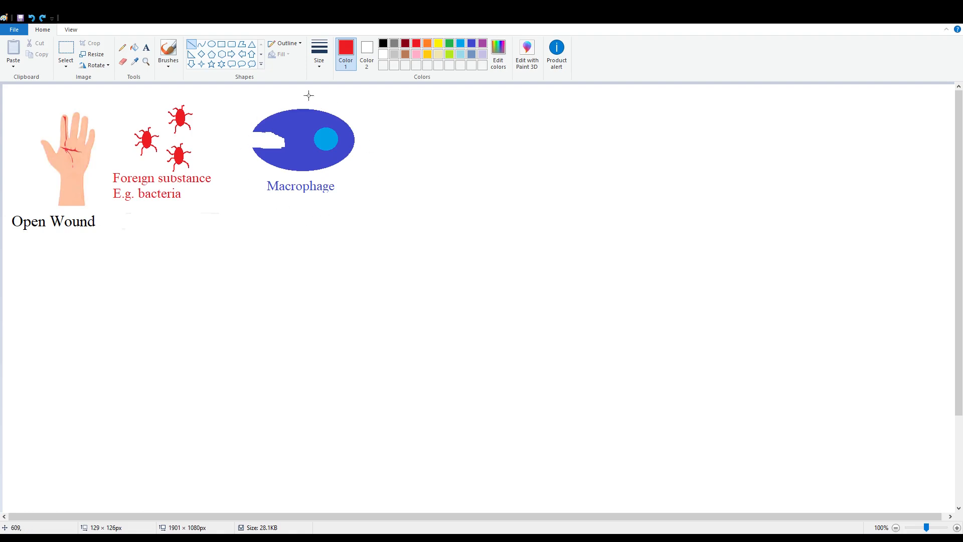
mouse_move(237, 152)
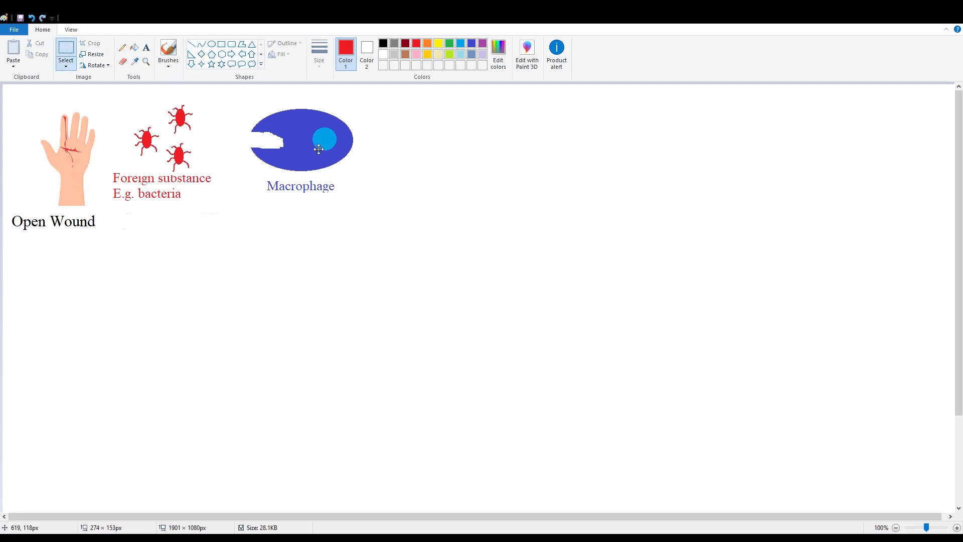
Drag the blue macrophage left so it covers the red bacteria, engulfing them
left_click_drag(319, 150, 303, 147)
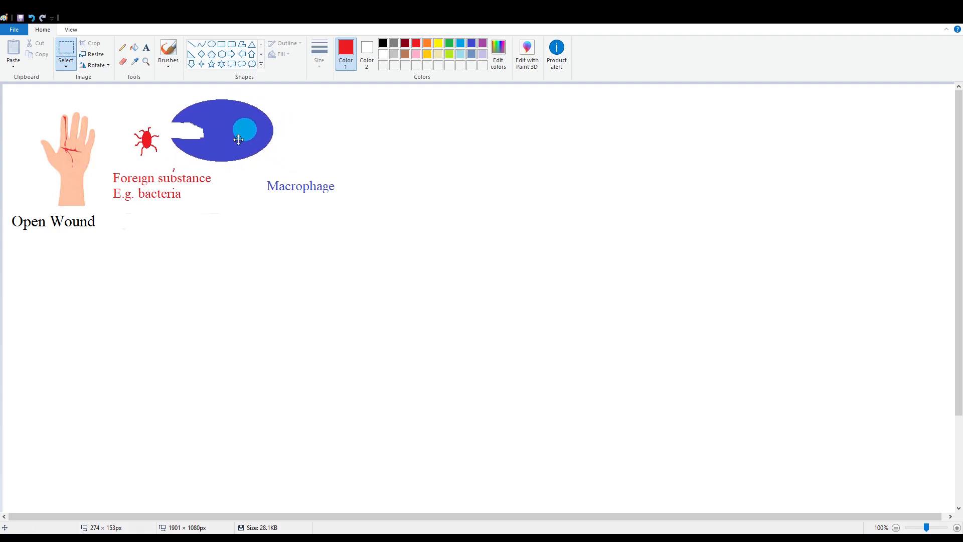
left_click_drag(239, 140, 187, 142)
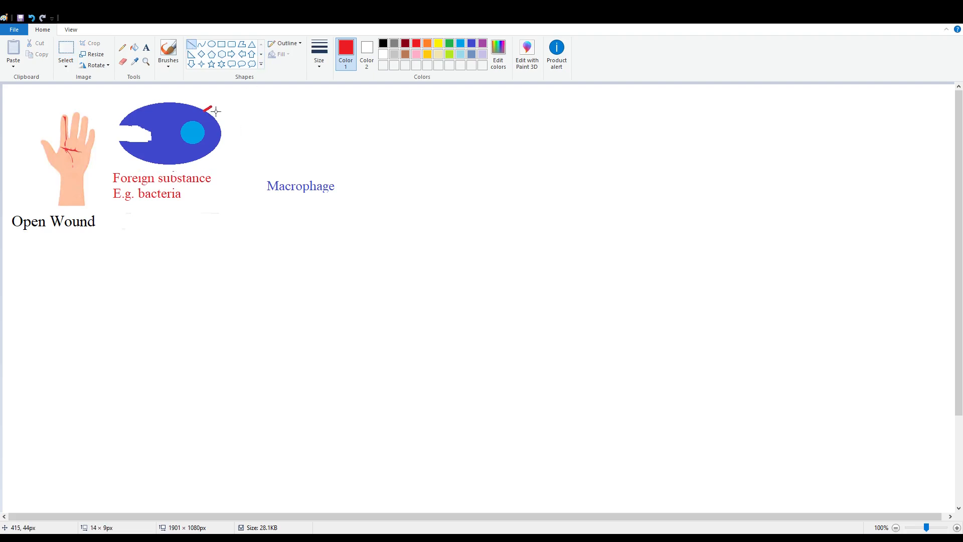
Draw a short red antigen spike protruding from the macrophage's edge
left_click_drag(209, 114, 232, 130)
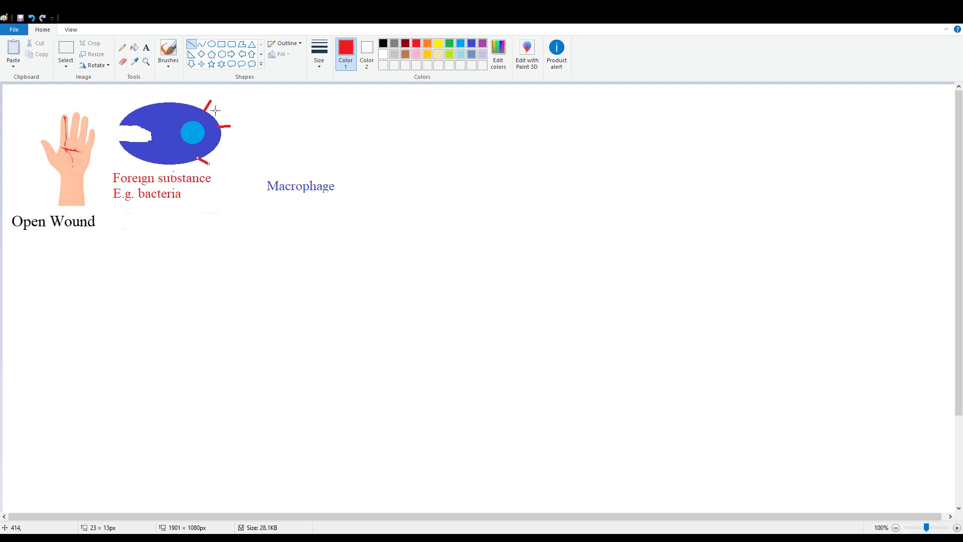
mouse_move(217, 114)
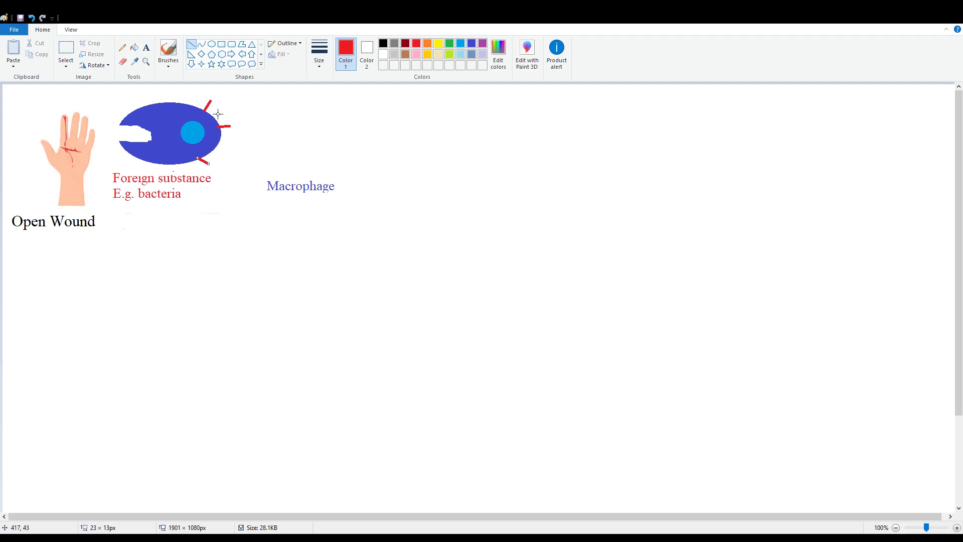
mouse_move(230, 135)
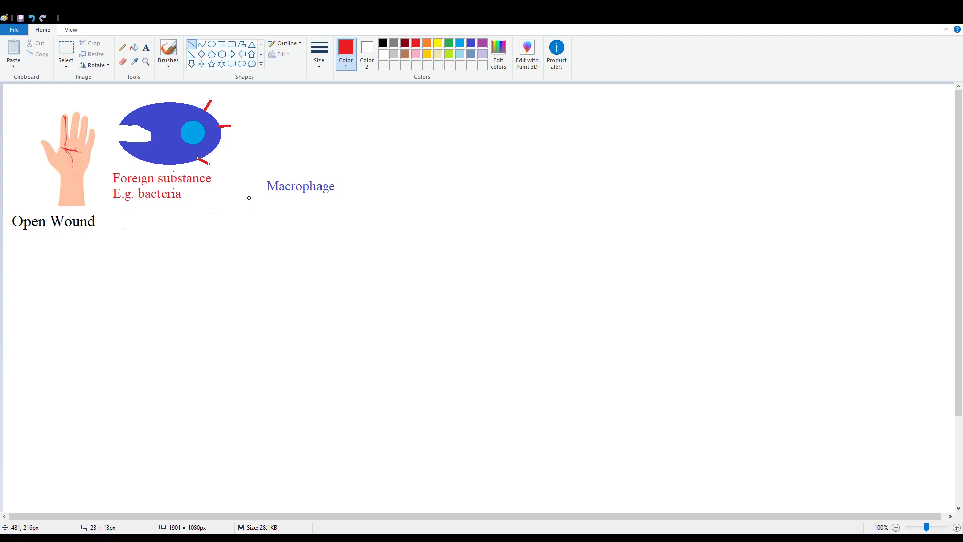
mouse_move(247, 169)
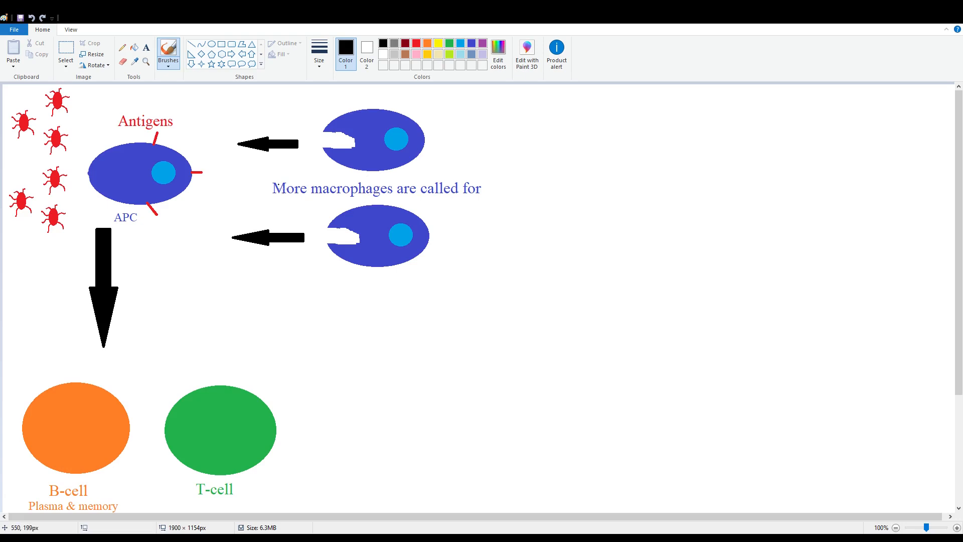
mouse_move(219, 226)
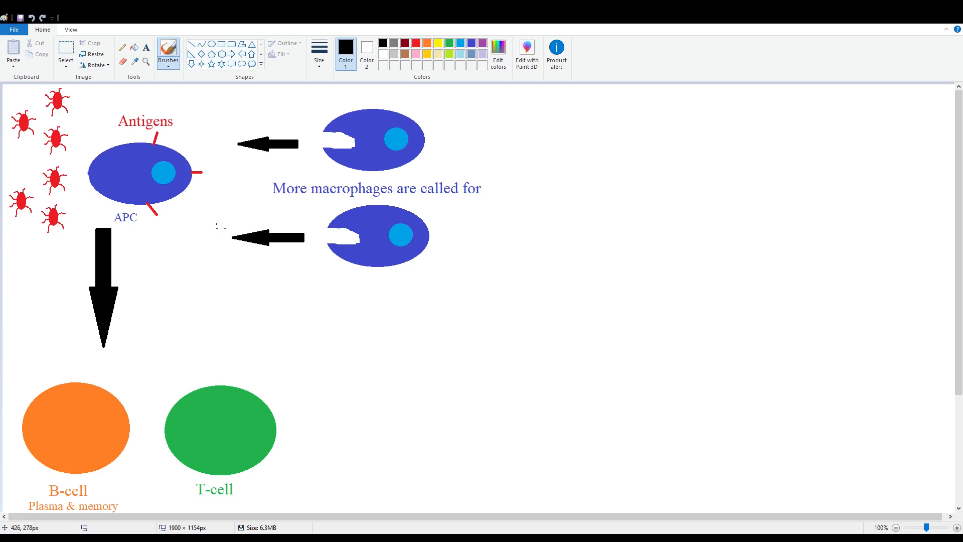
mouse_move(56, 258)
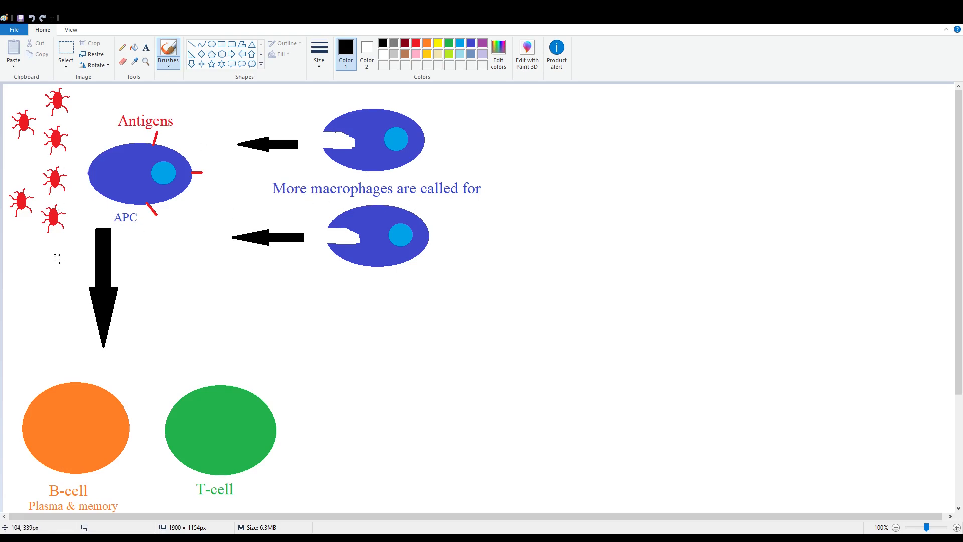
mouse_move(117, 92)
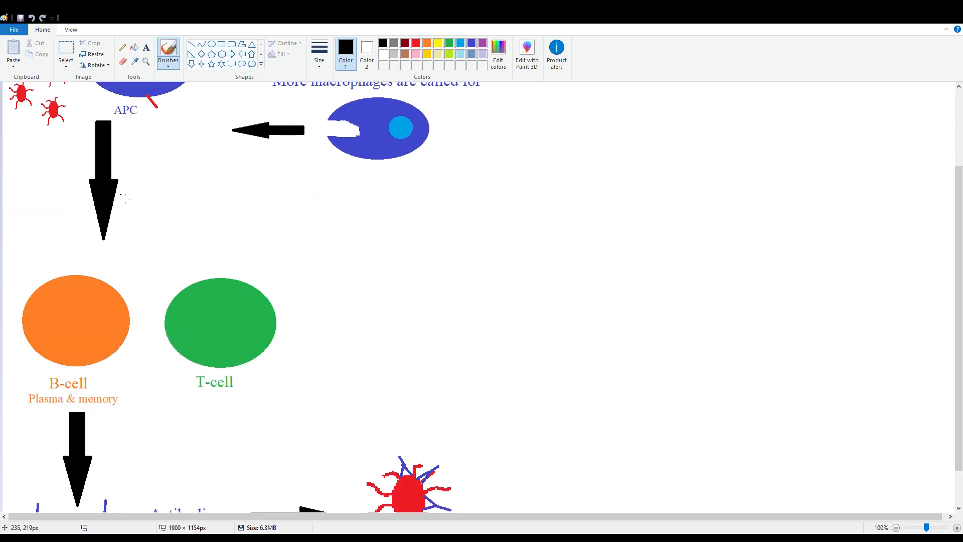
Move the selected APC with its antigens and labels down to sit above the T-cell
scroll("down", 3)
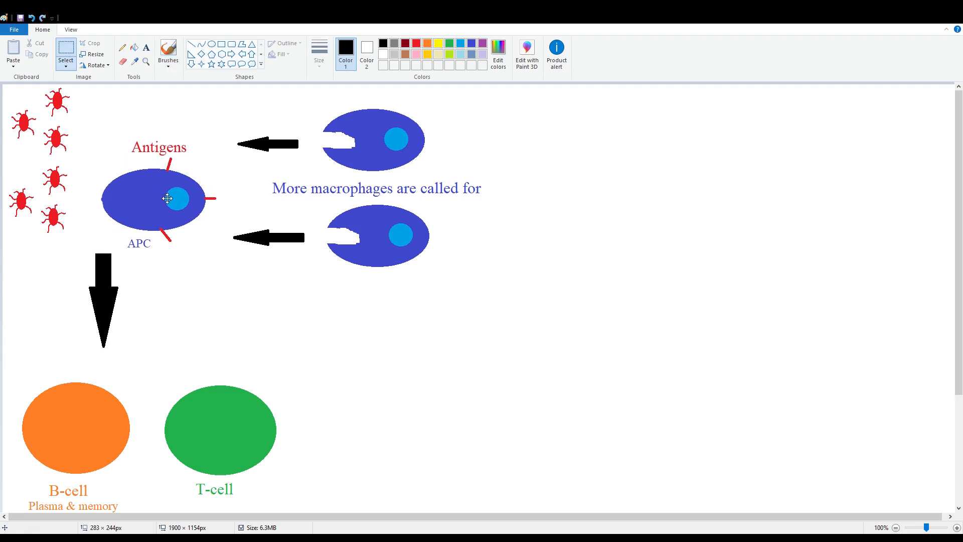
left_click_drag(167, 198, 205, 325)
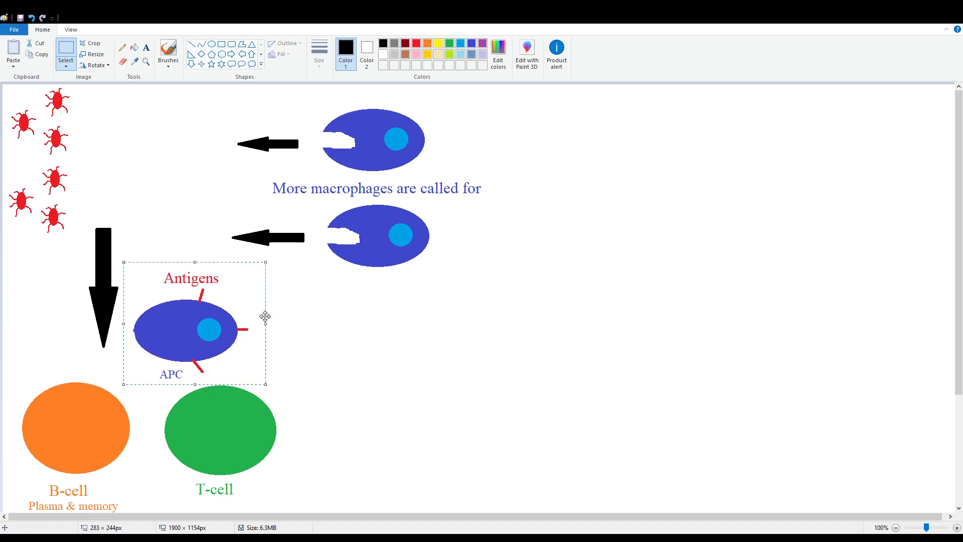
scroll("down", 3)
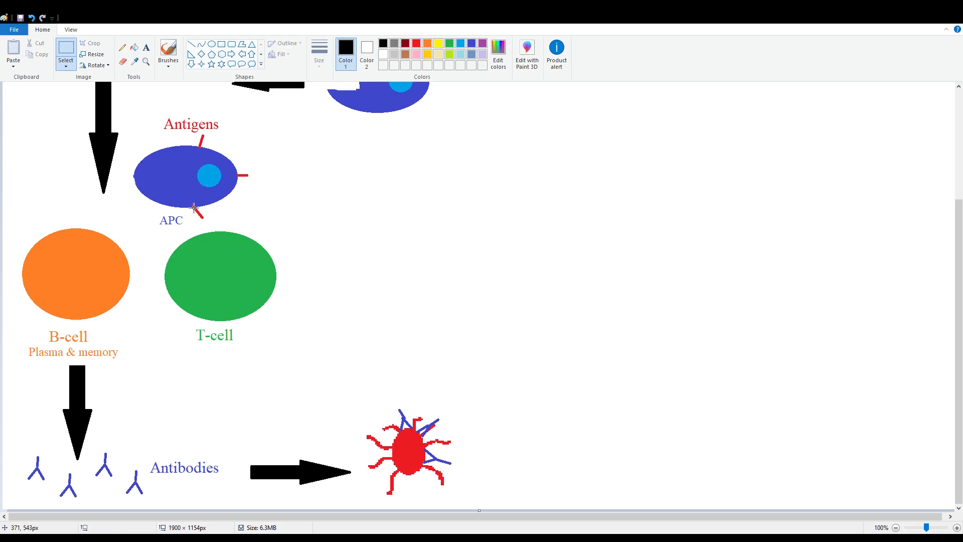
mouse_move(164, 169)
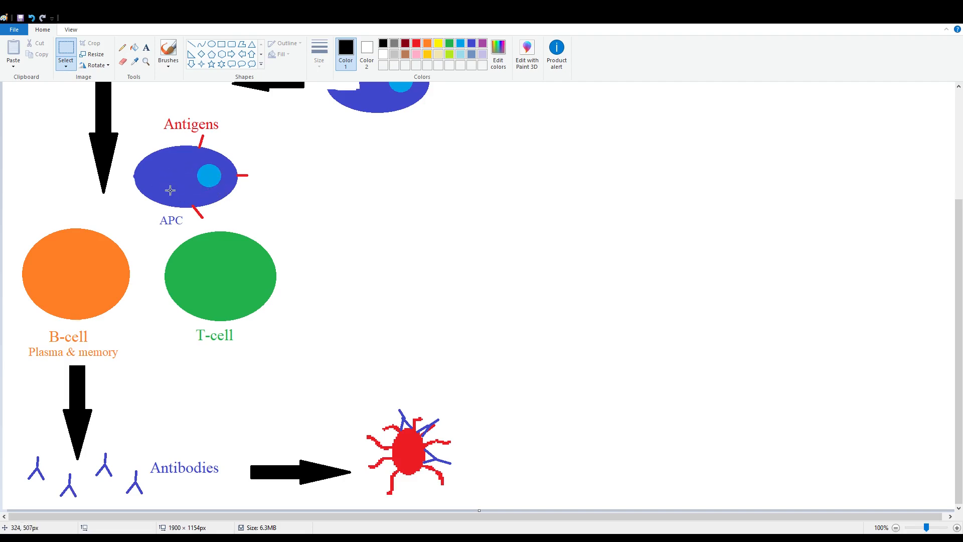
mouse_move(165, 182)
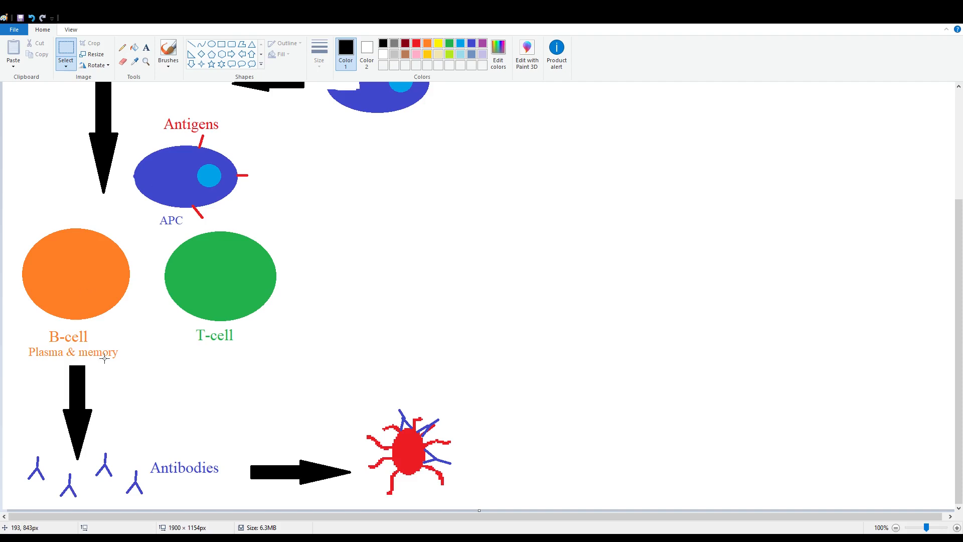
mouse_move(132, 366)
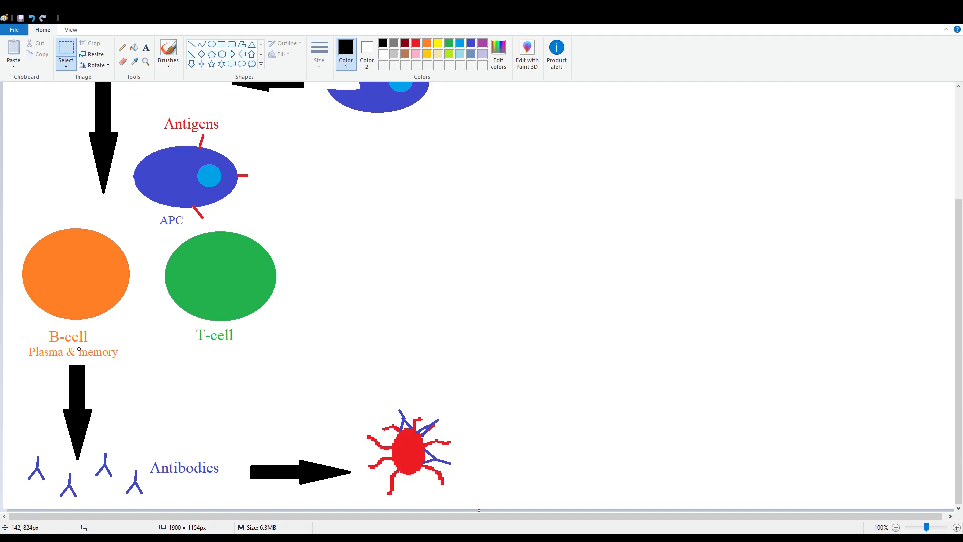
mouse_move(80, 351)
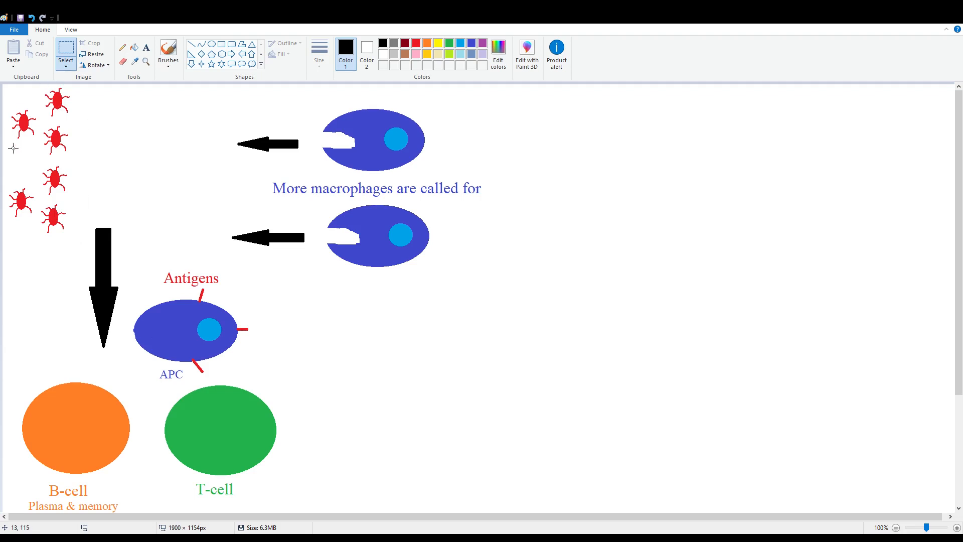
mouse_move(29, 243)
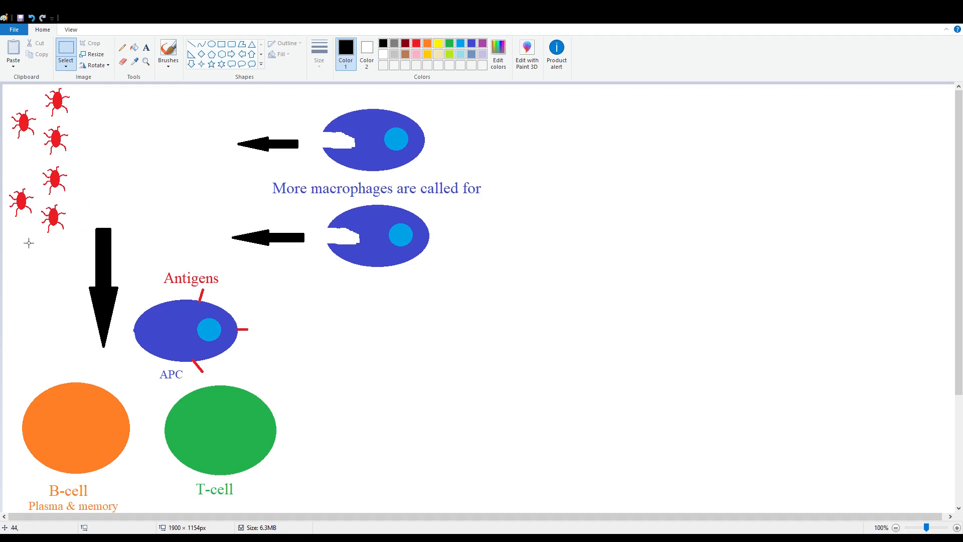
mouse_move(73, 268)
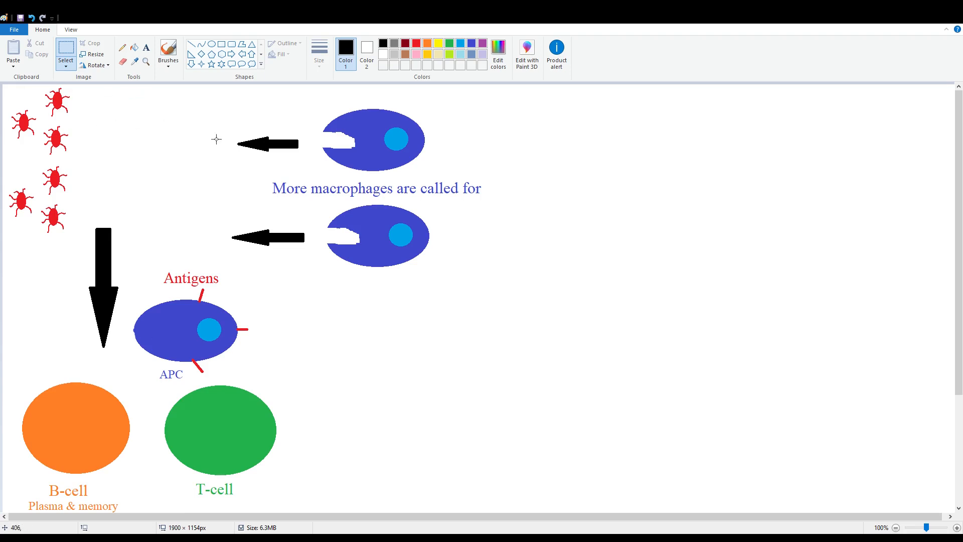
mouse_move(254, 190)
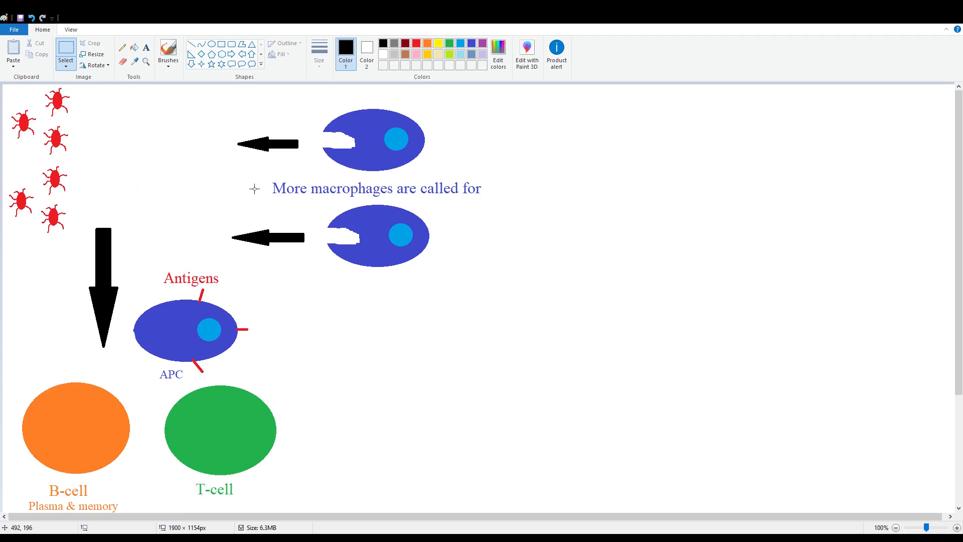
scroll("down", 3)
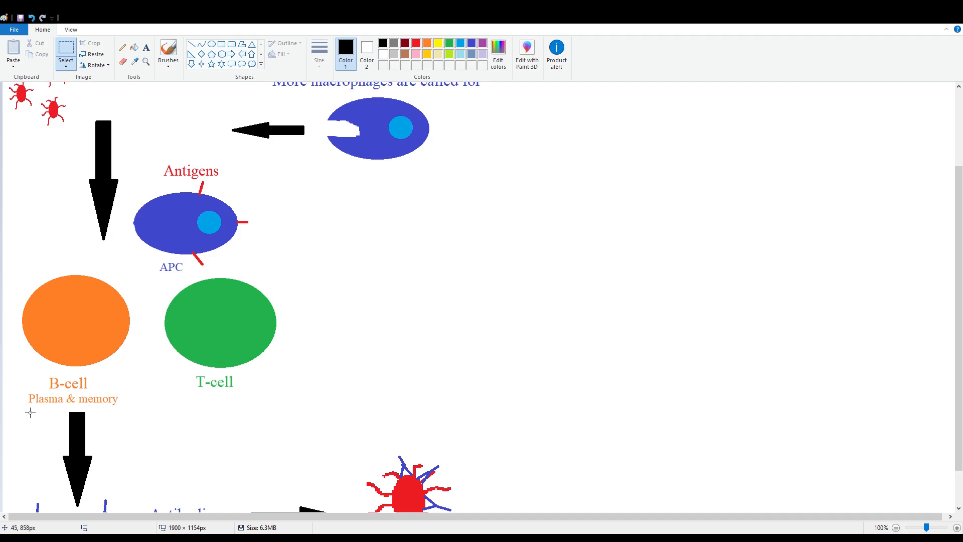
mouse_move(35, 407)
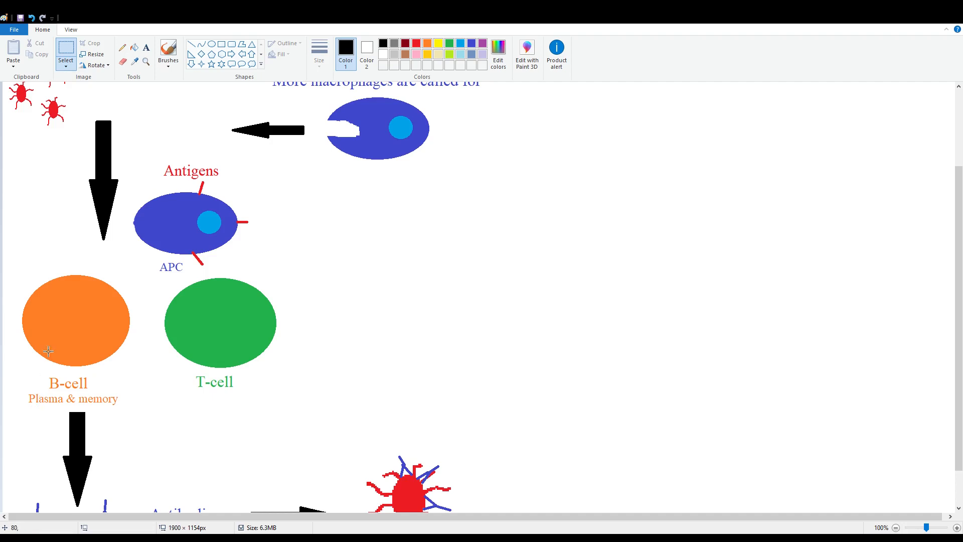
scroll("down", 3)
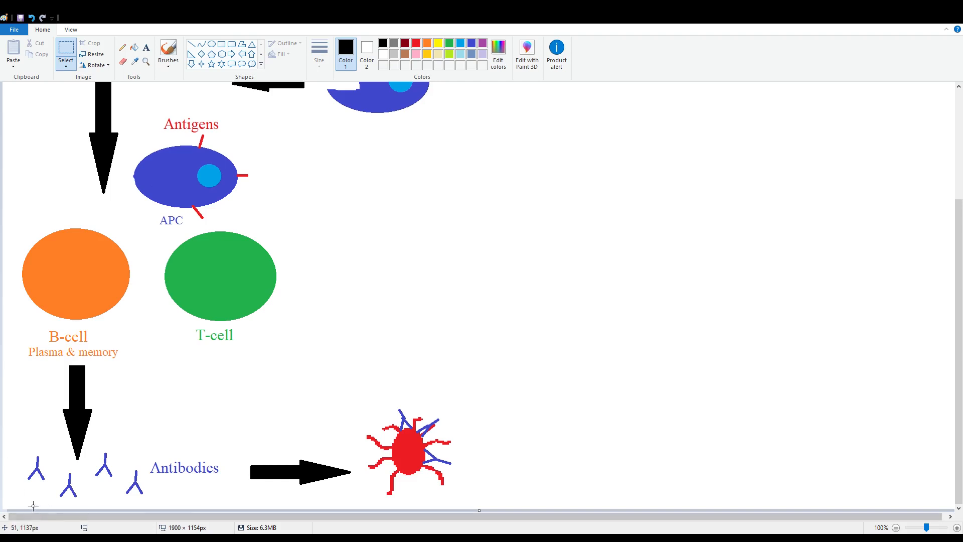
mouse_move(73, 475)
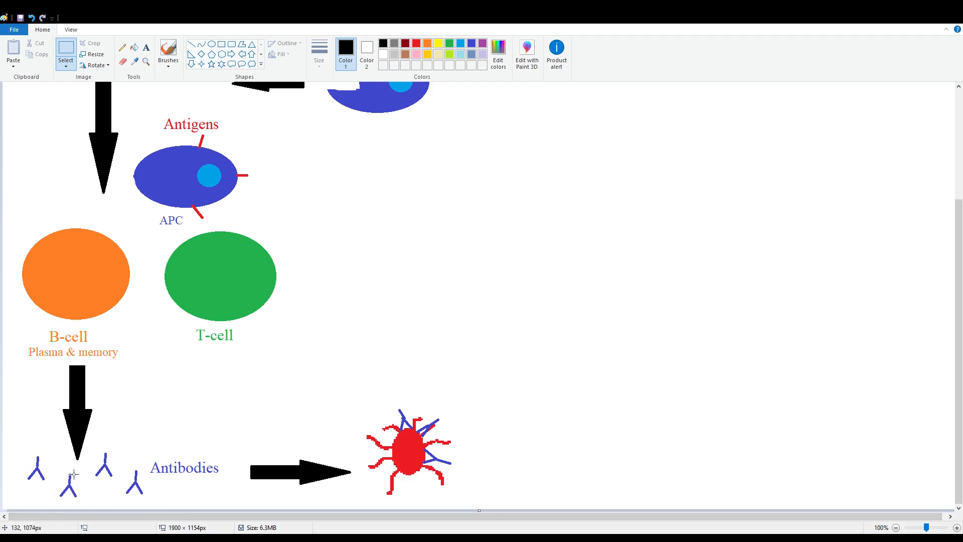
mouse_move(119, 500)
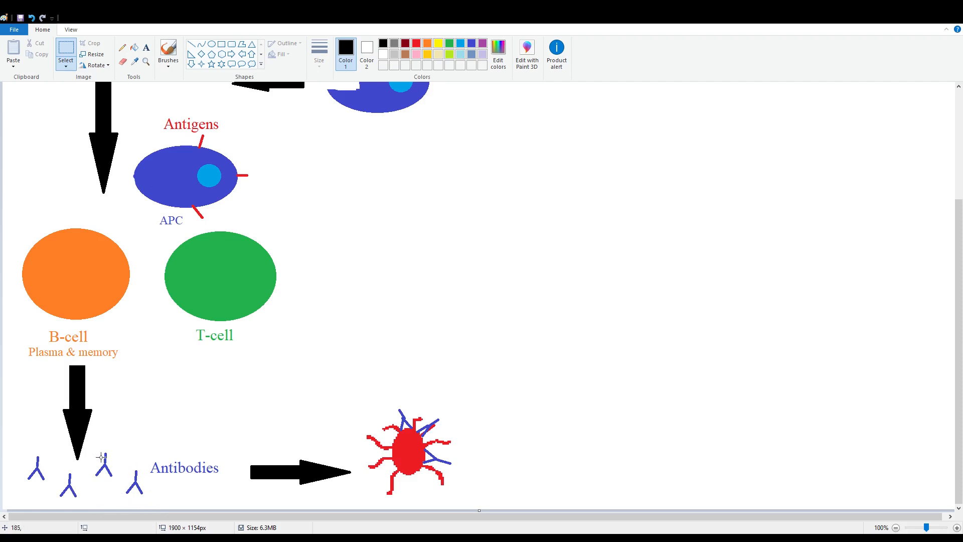
mouse_move(77, 503)
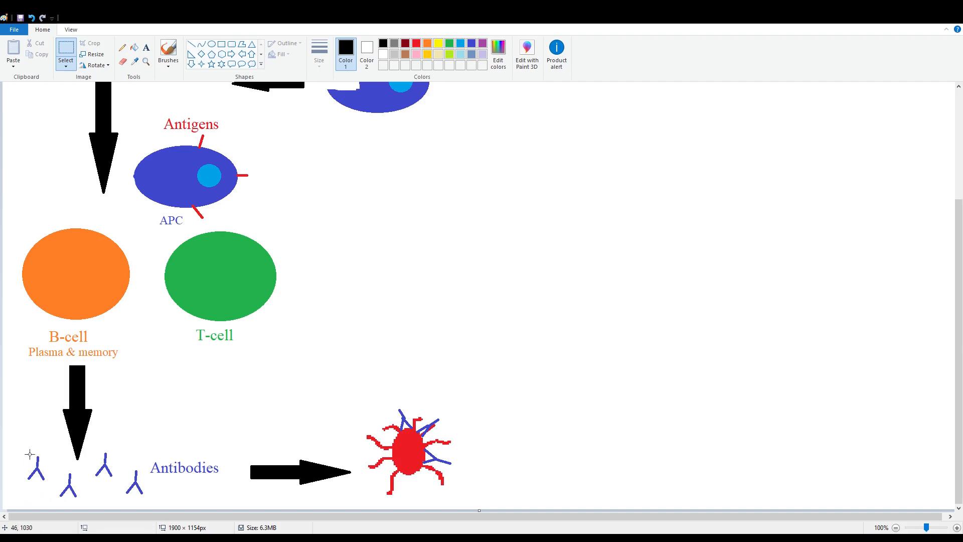
mouse_move(129, 461)
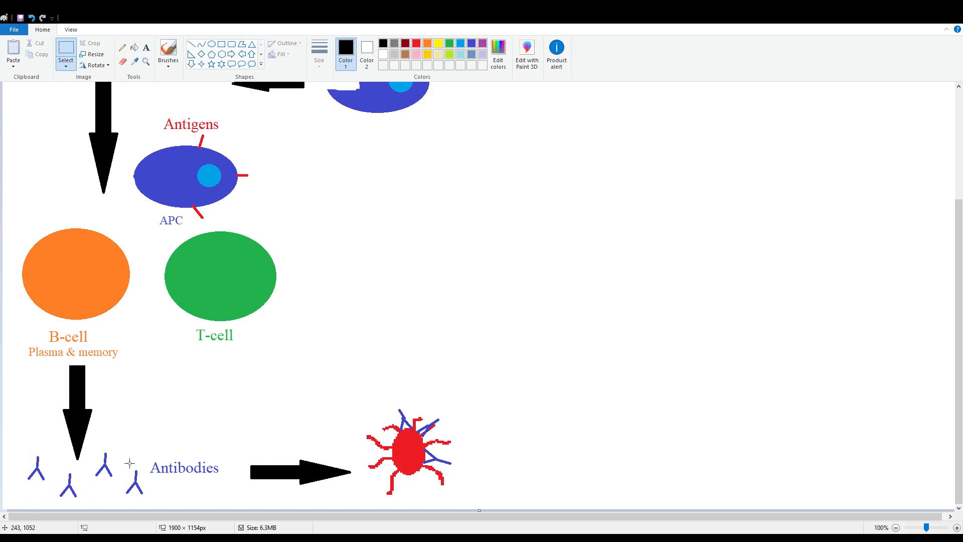
mouse_move(116, 480)
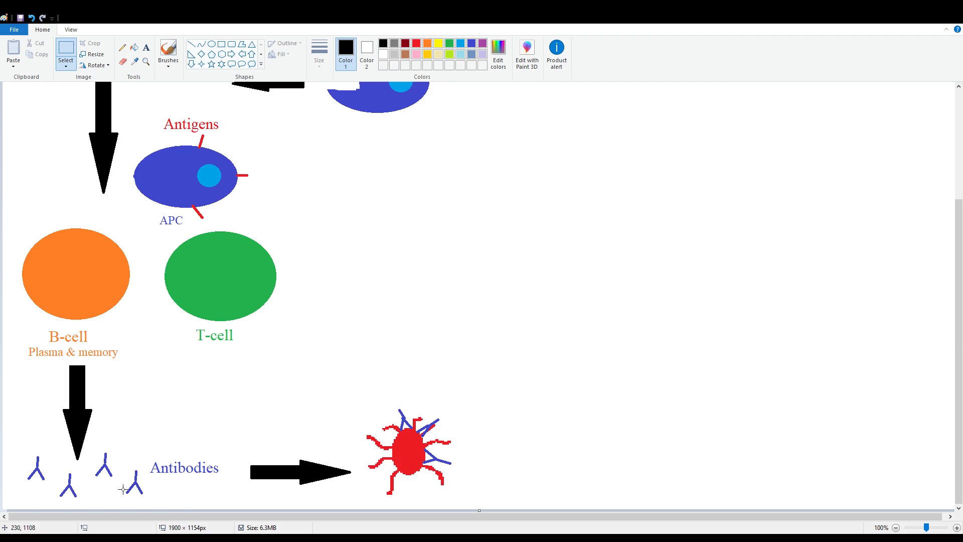
mouse_move(394, 440)
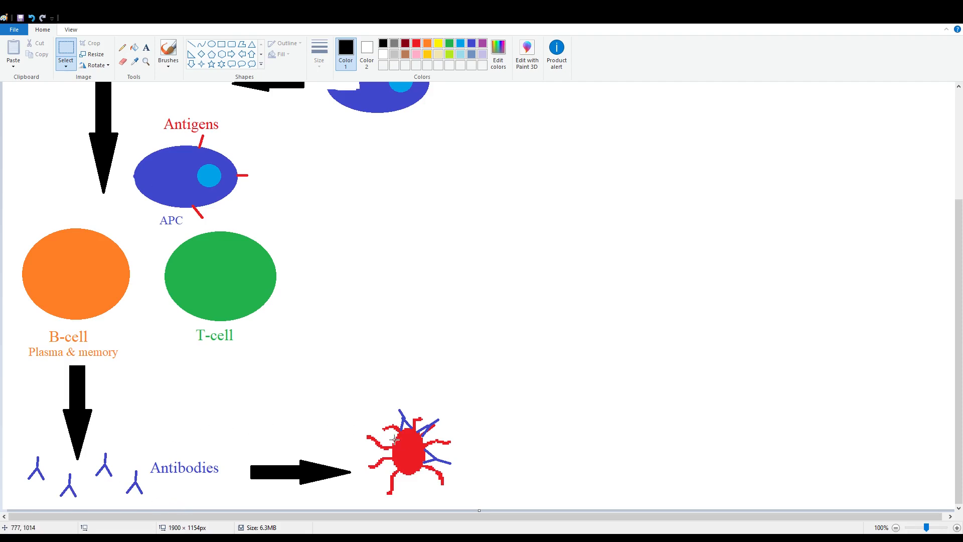
mouse_move(343, 378)
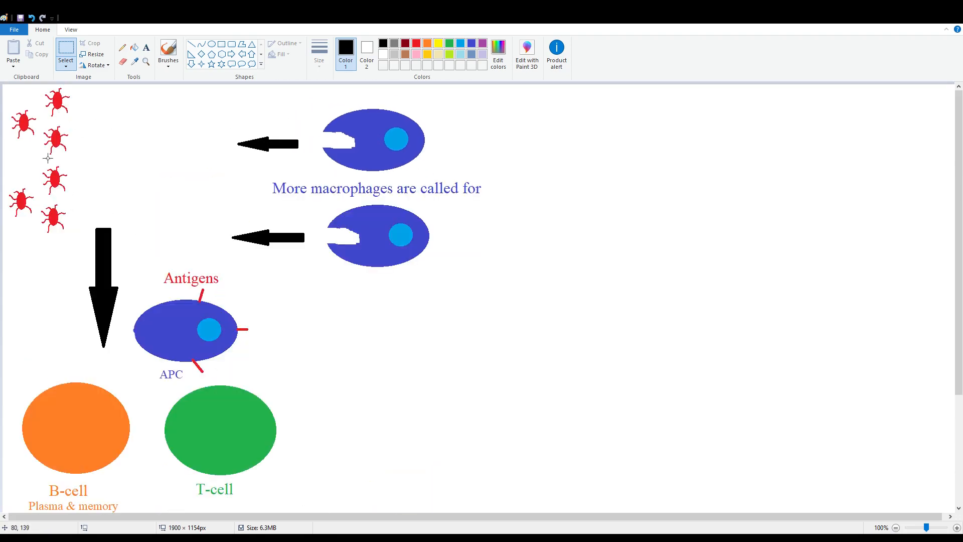
scroll("down", 3)
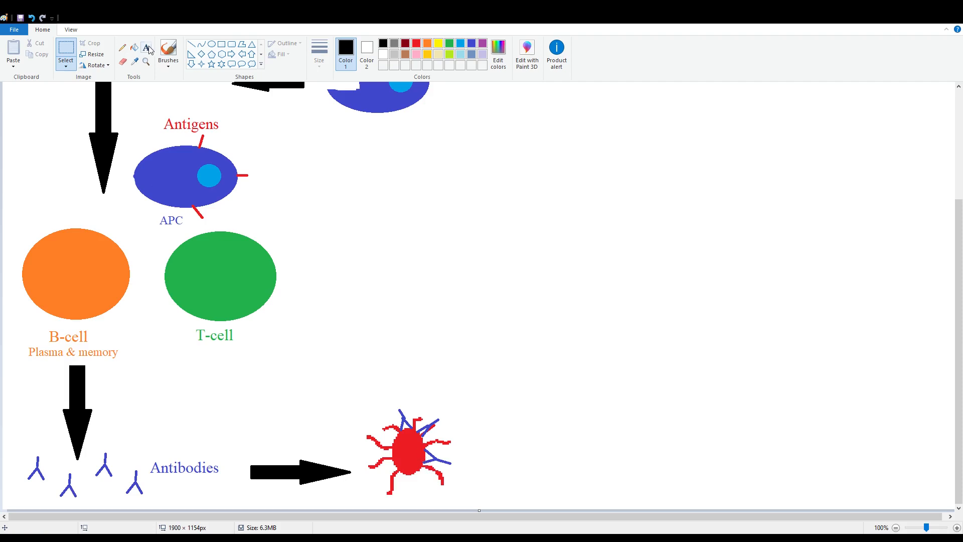
left_click_drag(350, 287, 483, 393)
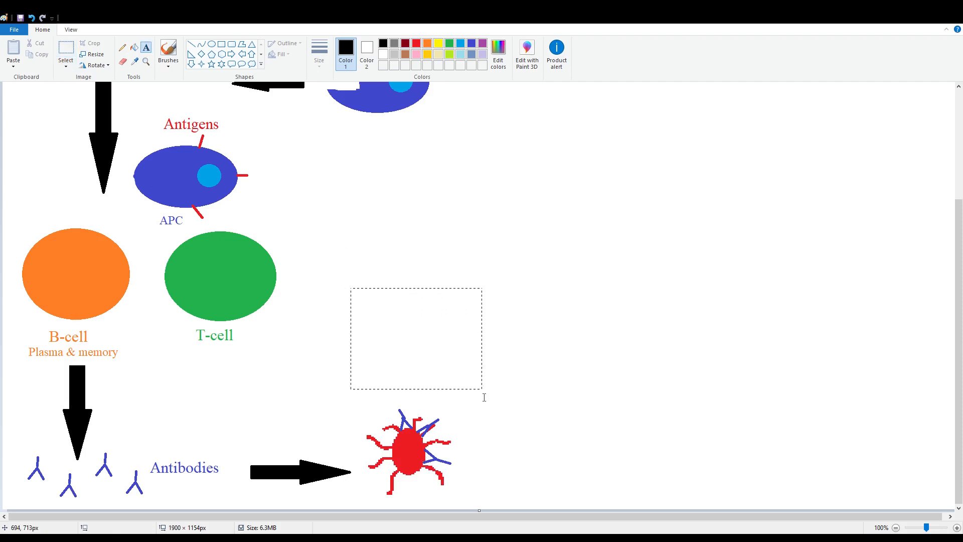
Type the label 'antigen-antibody complex' in black text above the bacterium
type("antig")
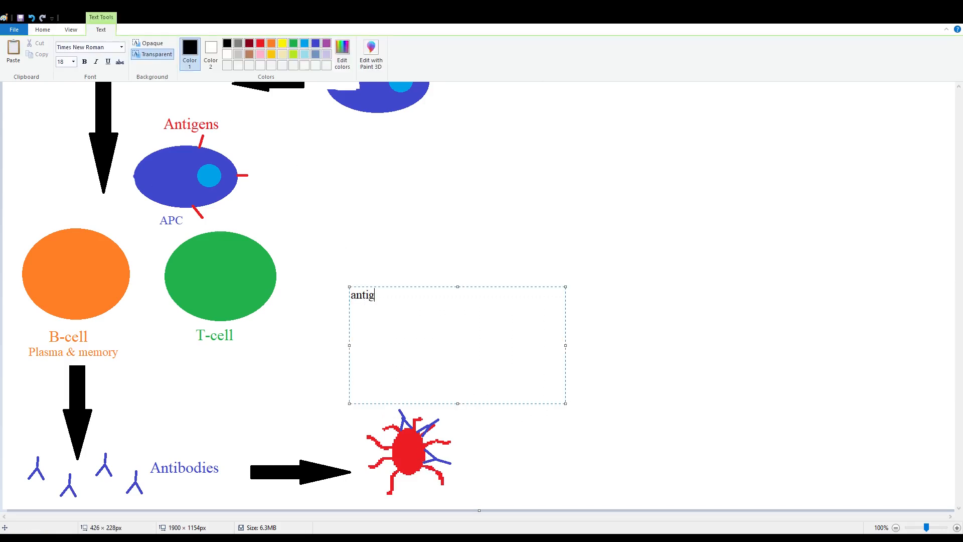
type("en-antibb")
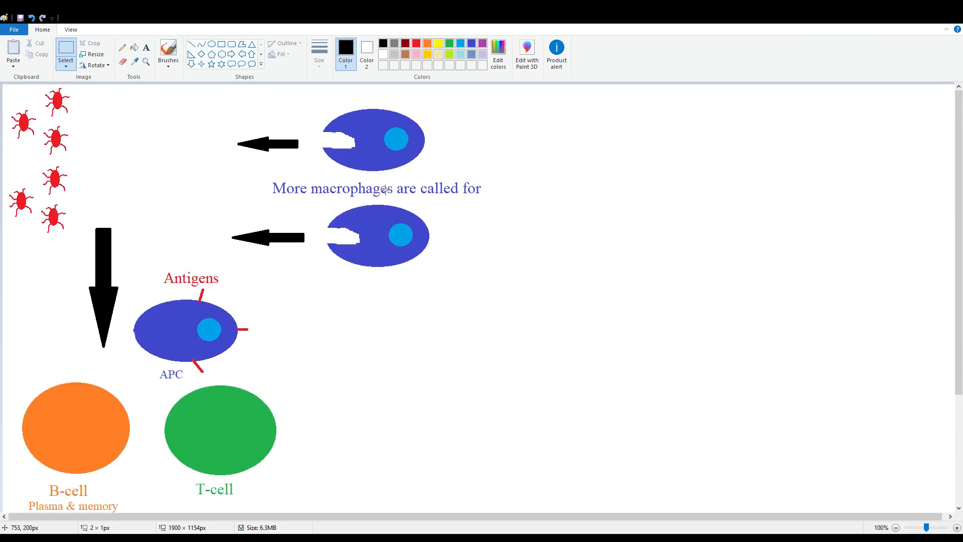
scroll("down", 3)
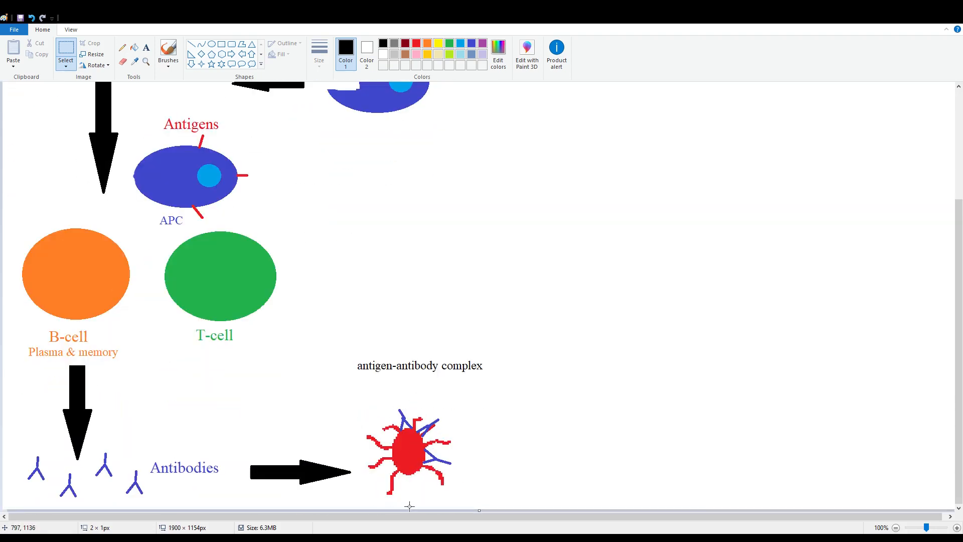
mouse_move(428, 504)
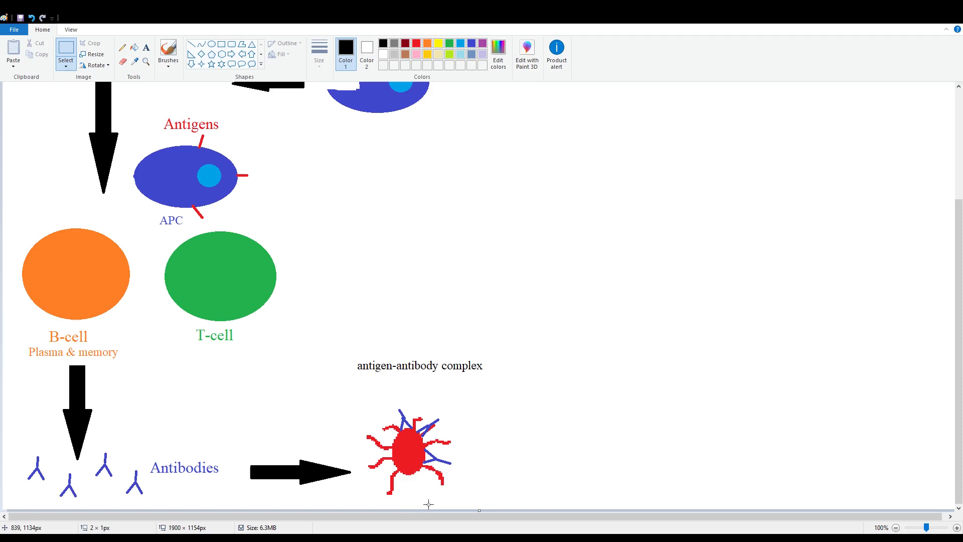
mouse_move(472, 508)
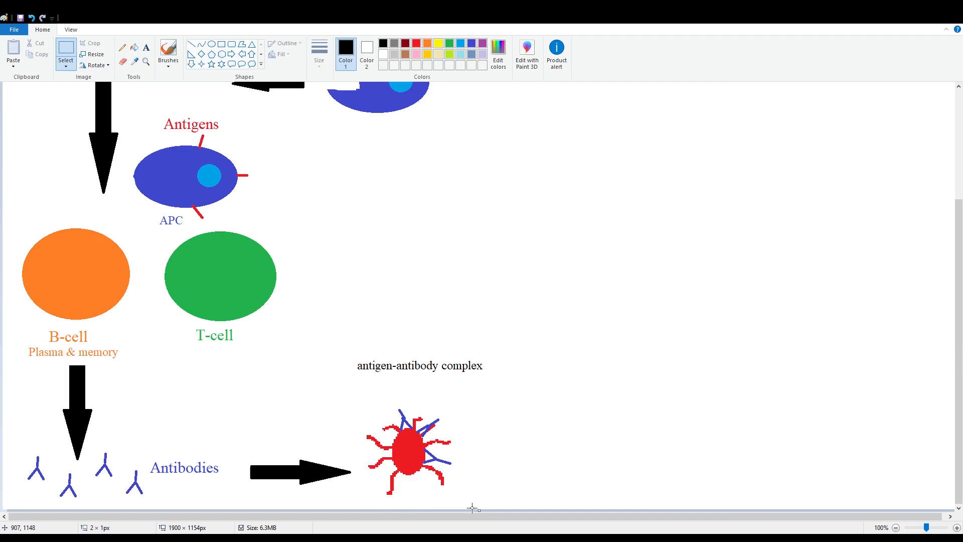
mouse_move(455, 494)
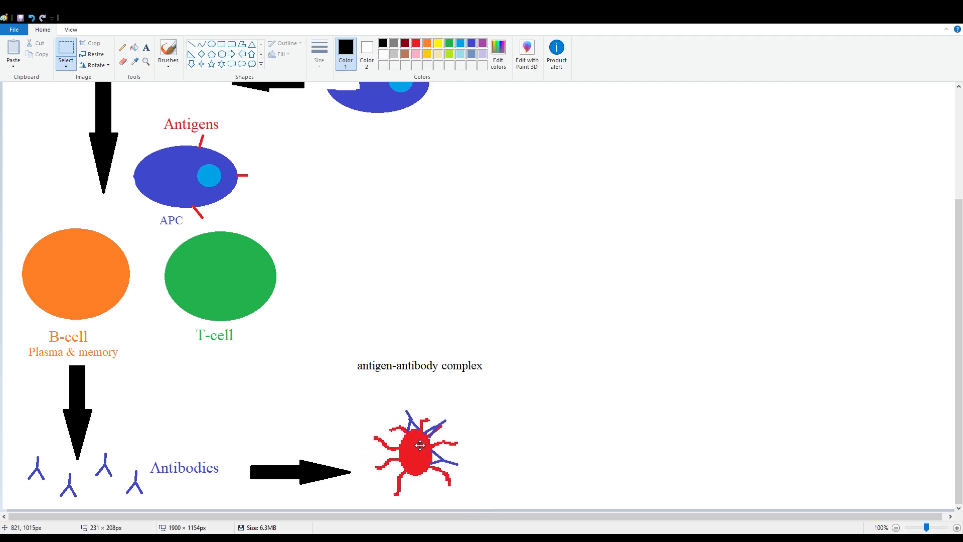
left_click_drag(420, 445, 460, 427)
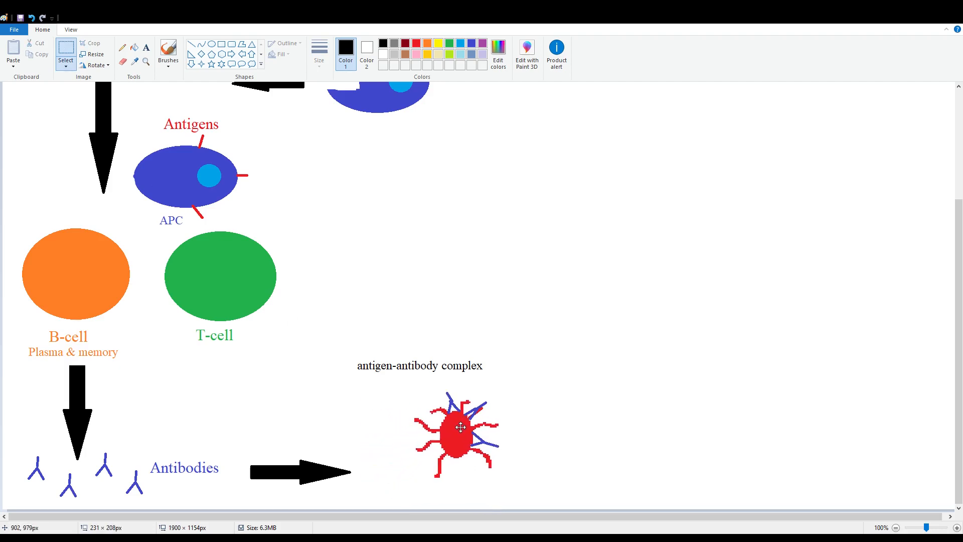
left_click_drag(459, 428, 405, 449)
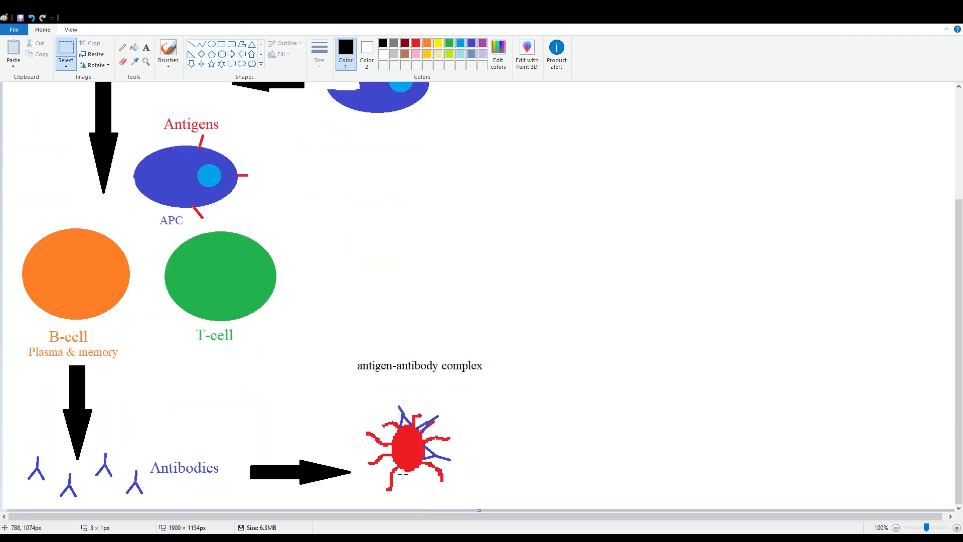
mouse_move(549, 385)
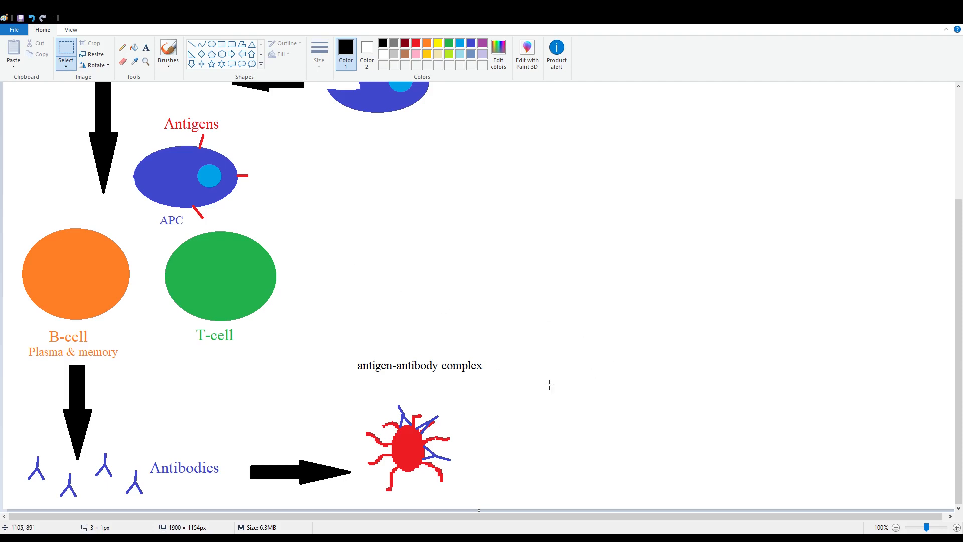
mouse_move(382, 358)
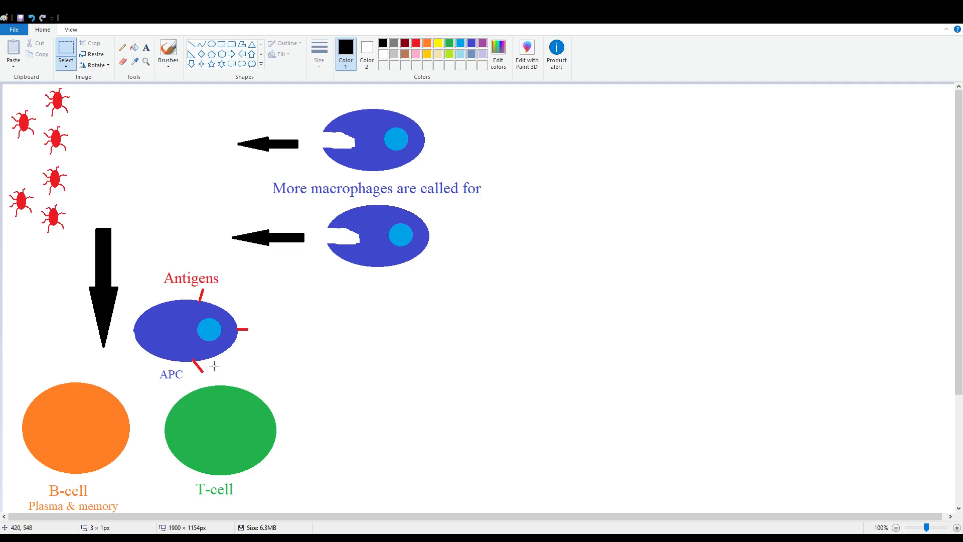
scroll("down", 3)
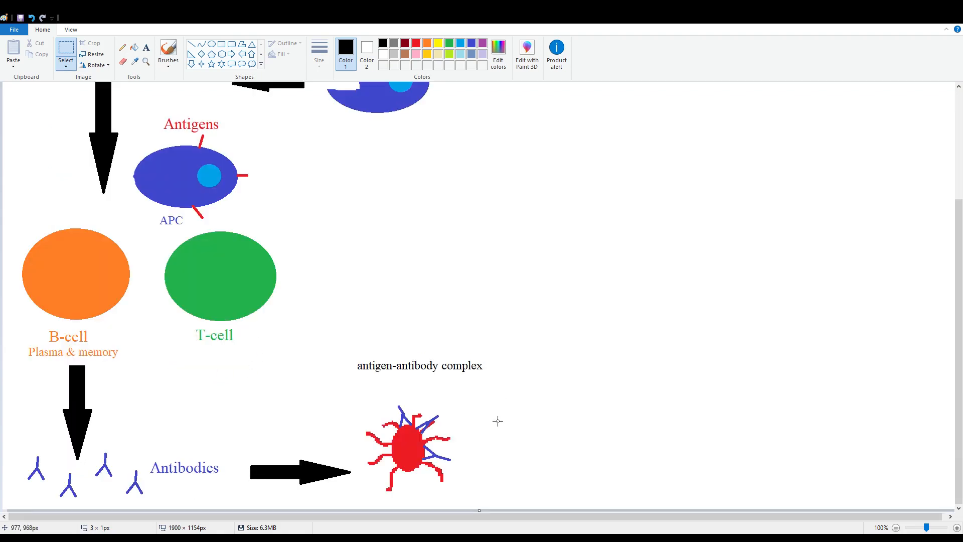